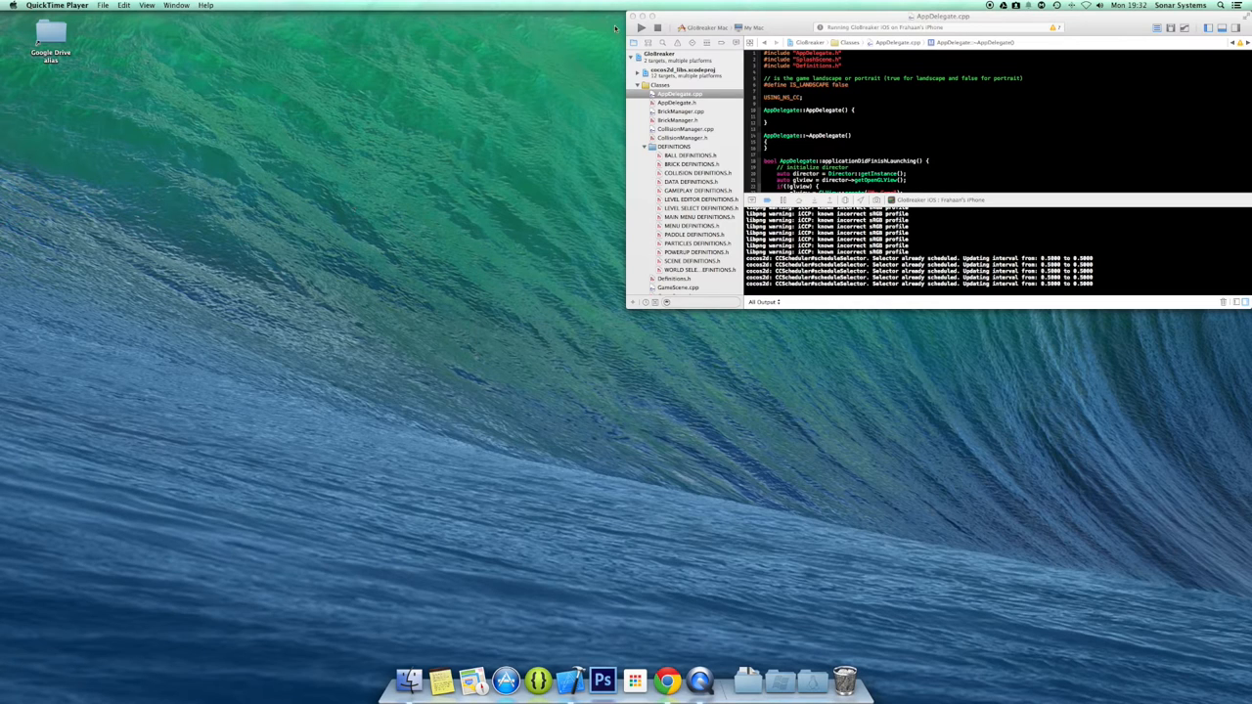
Build the Glo Breaker project and launch the freshly built game.
{"action": "left_click", "coordinate": [641, 27]}
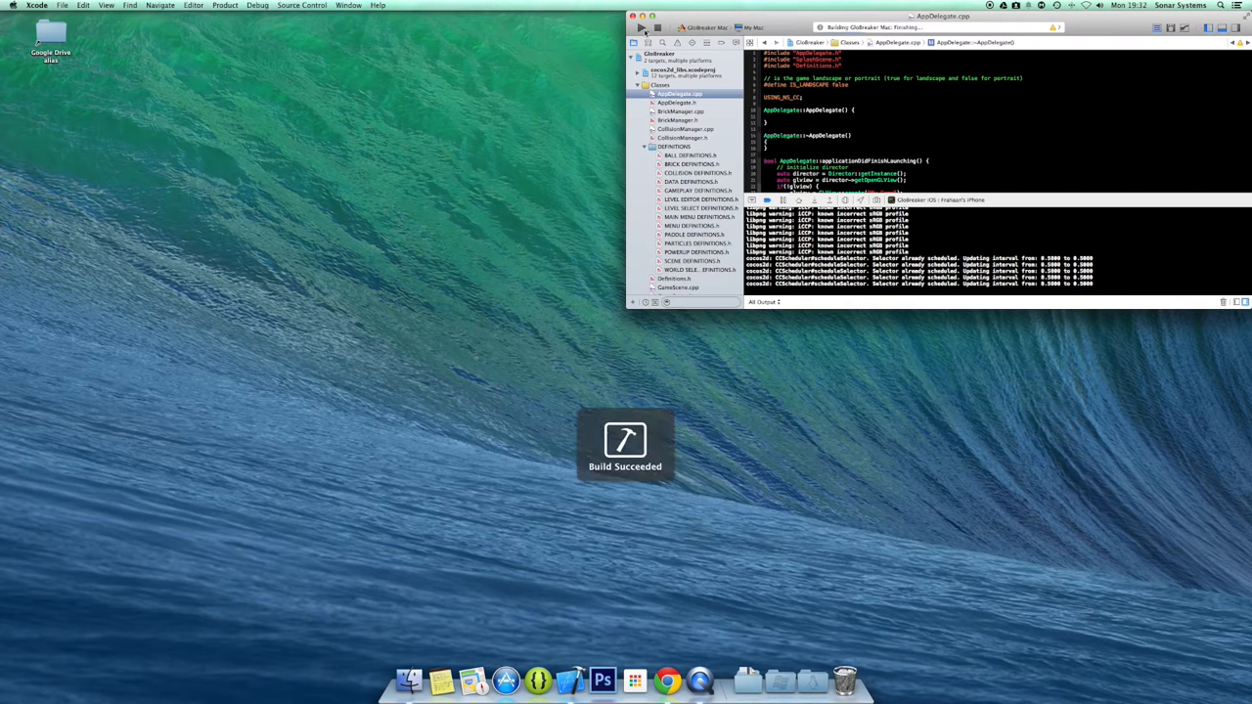
{"action": "left_click", "coordinate": [641, 43]}
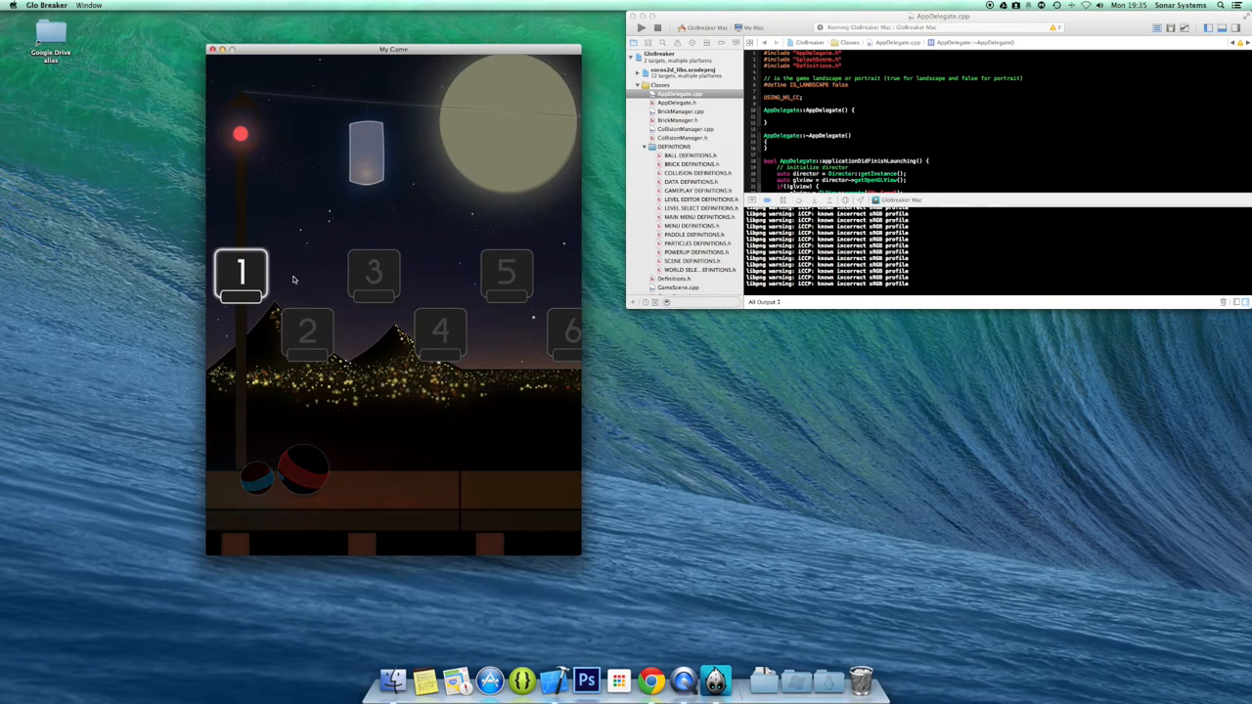
Start level 1 from the level-select screen.
{"action": "left_click", "coordinate": [240, 274]}
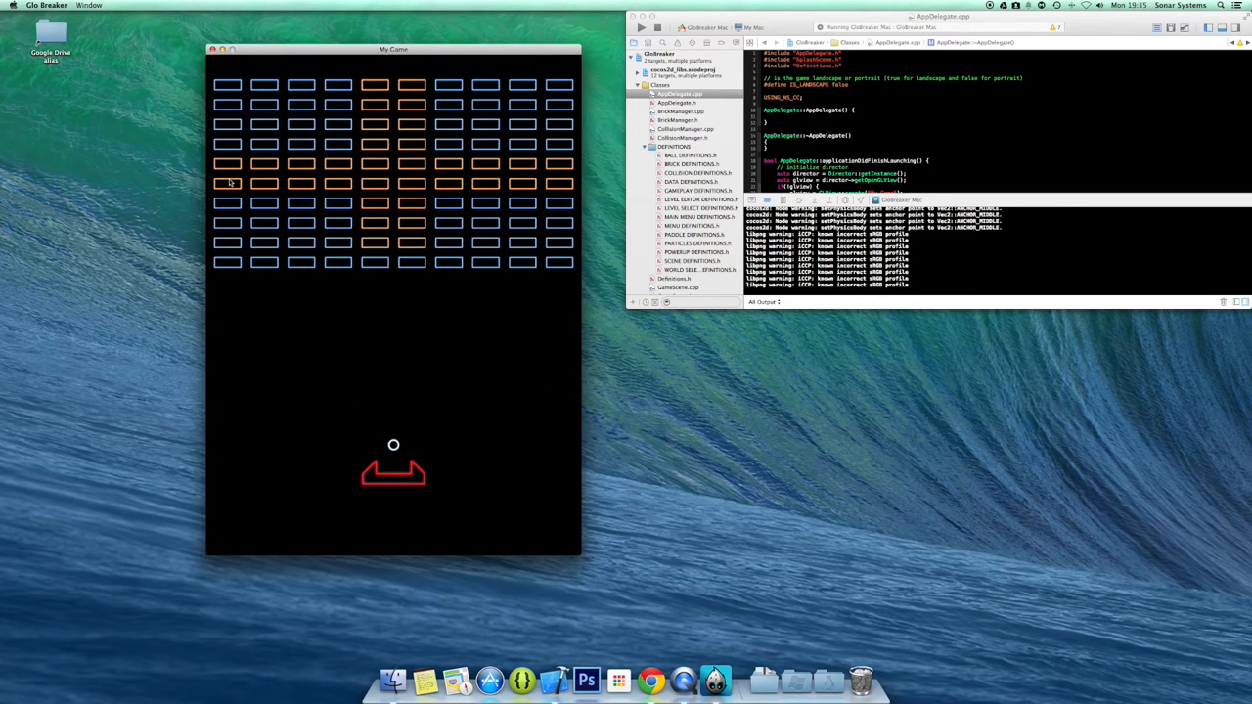
{"action": "mouse_move", "coordinate": [438, 324]}
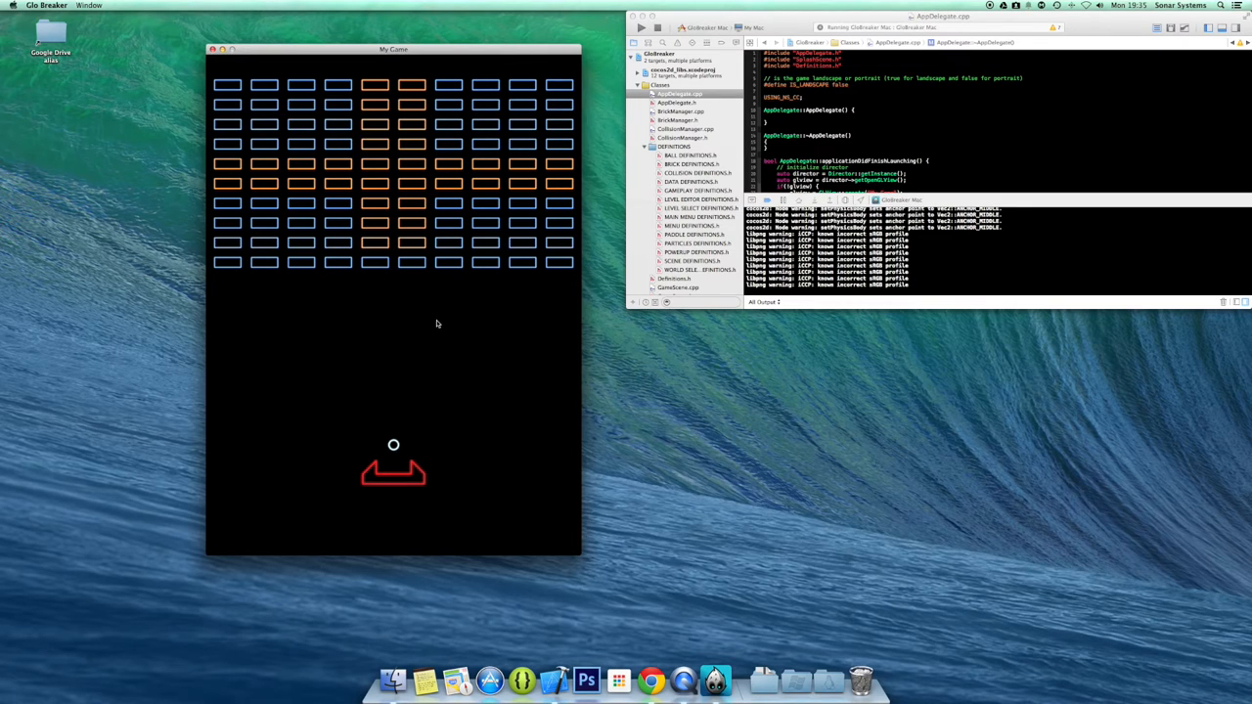
{"action": "mouse_move", "coordinate": [403, 480]}
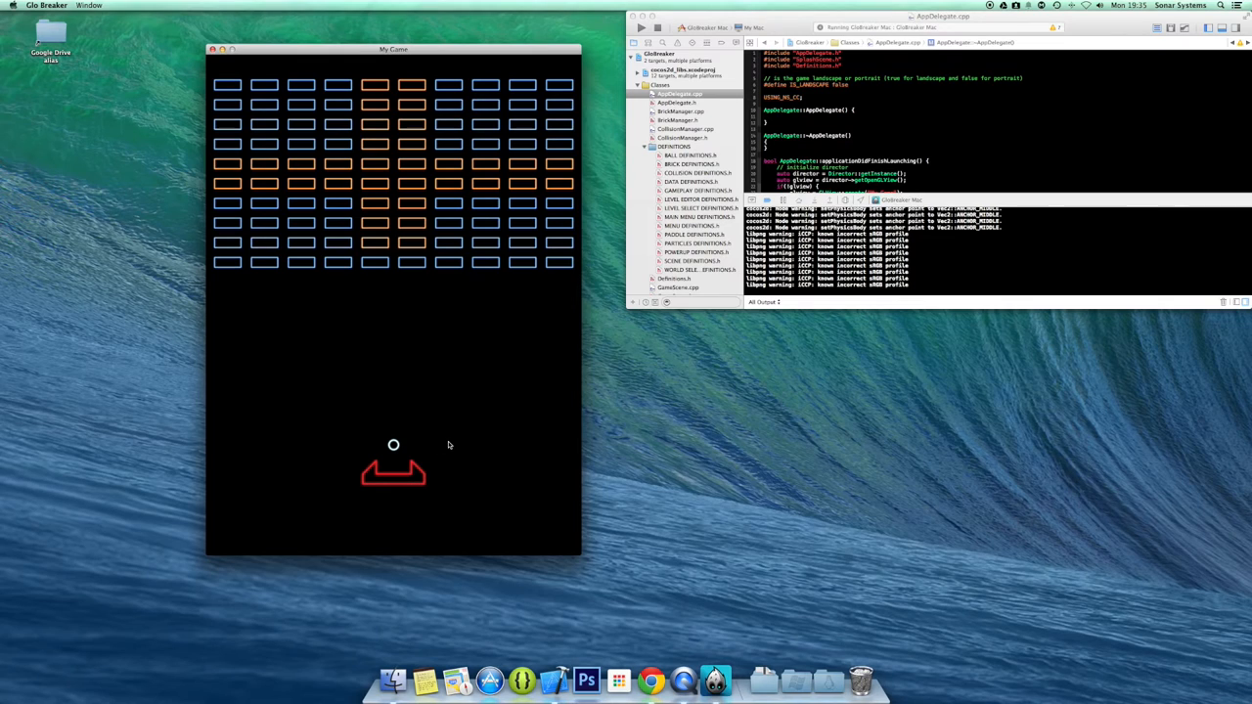
{"action": "mouse_move", "coordinate": [421, 469]}
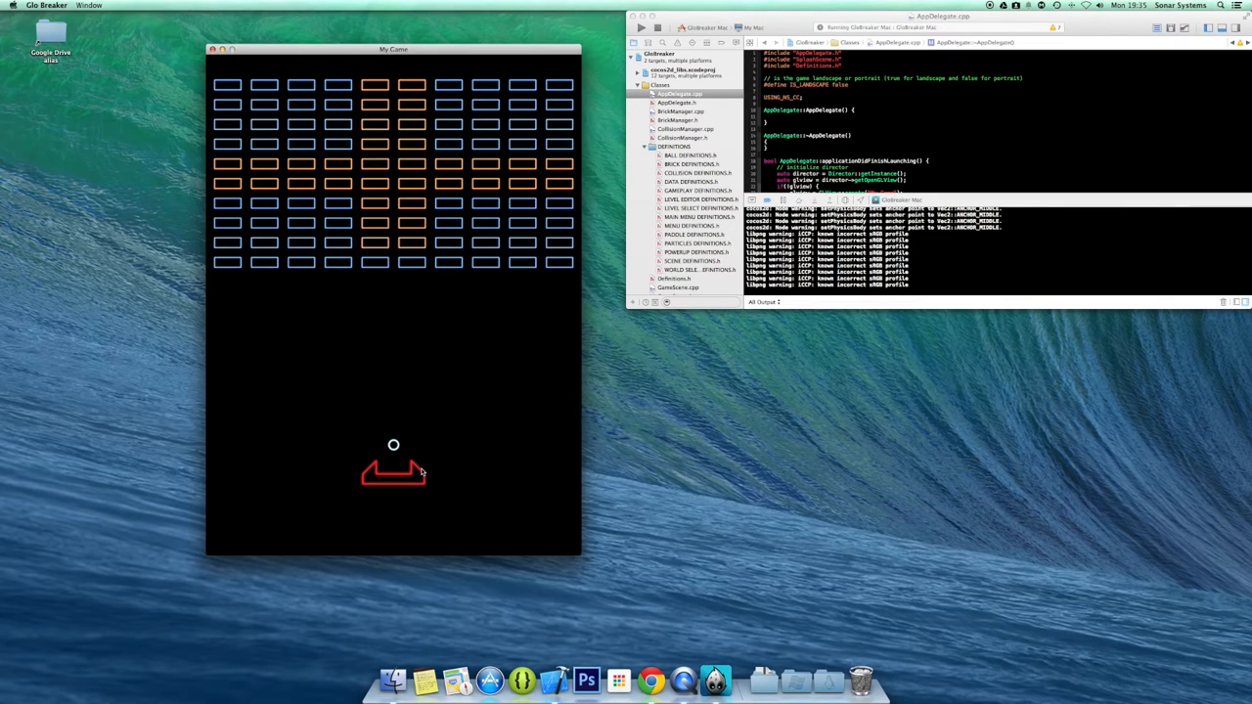
{"action": "mouse_move", "coordinate": [422, 368]}
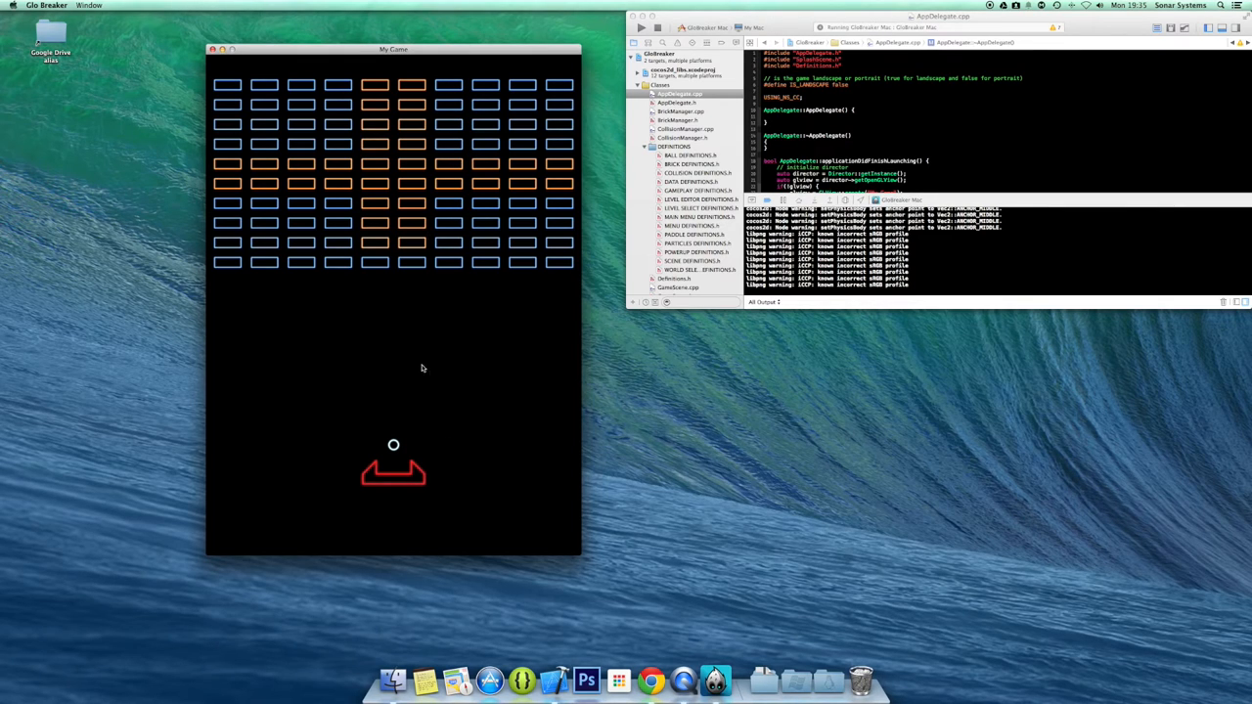
{"action": "mouse_move", "coordinate": [411, 489]}
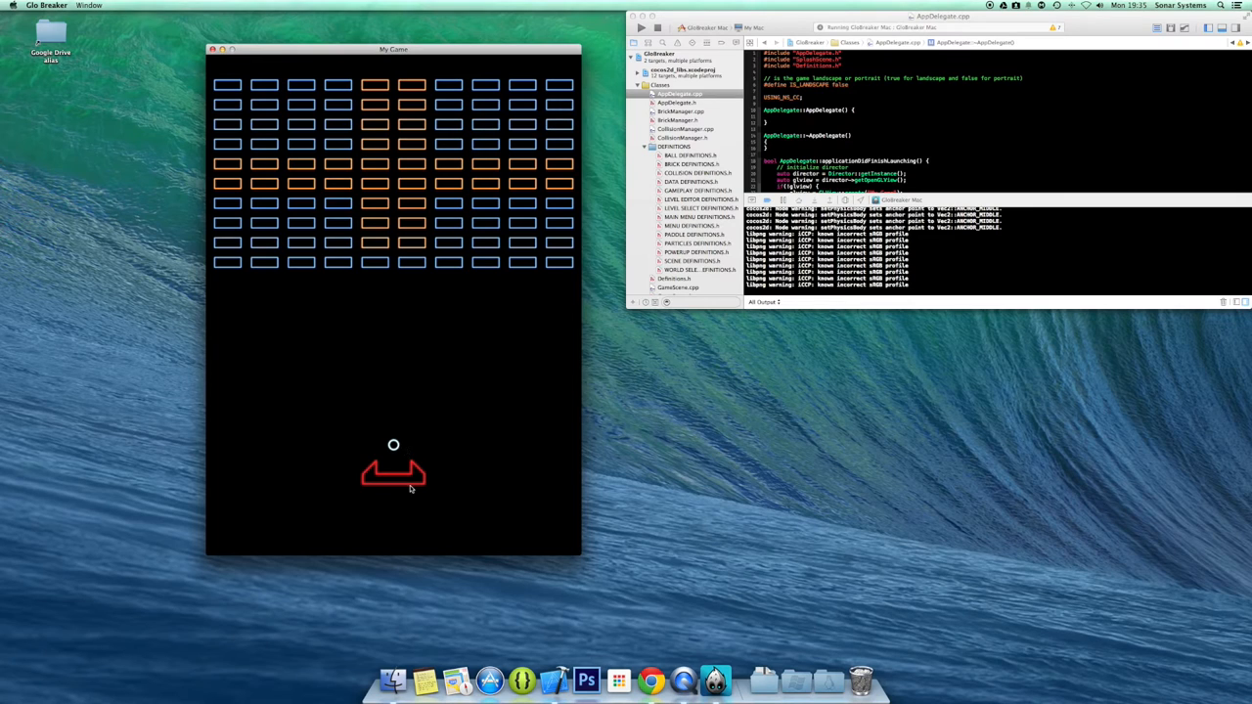
{"action": "mouse_move", "coordinate": [203, 531]}
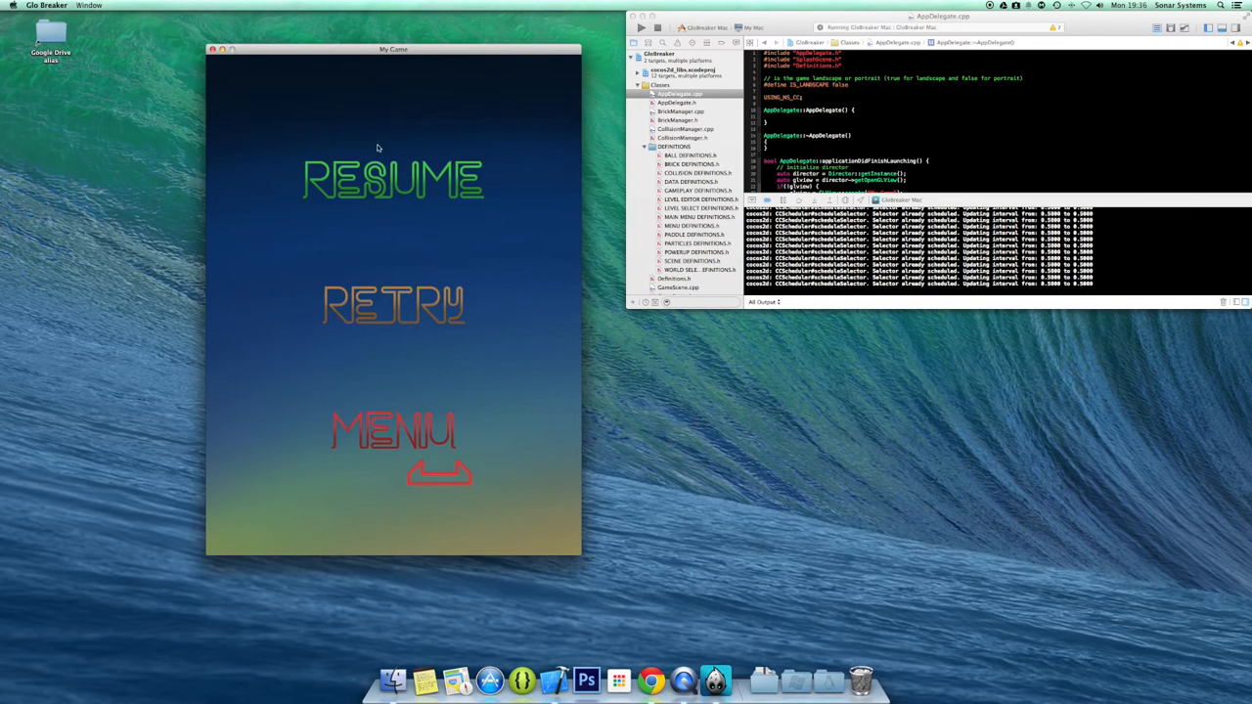
Resume the paused level 1 to keep clearing the remaining bricks.
{"action": "left_click", "coordinate": [391, 180]}
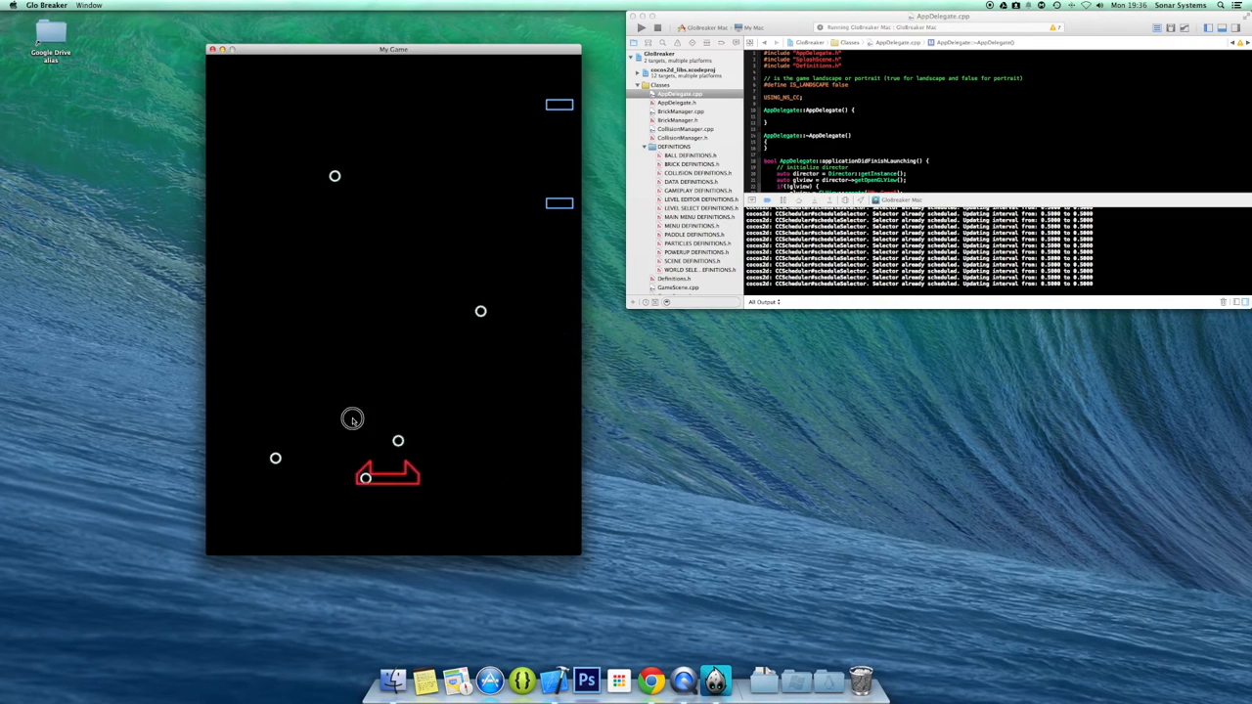
{"action": "mouse_move", "coordinate": [298, 388]}
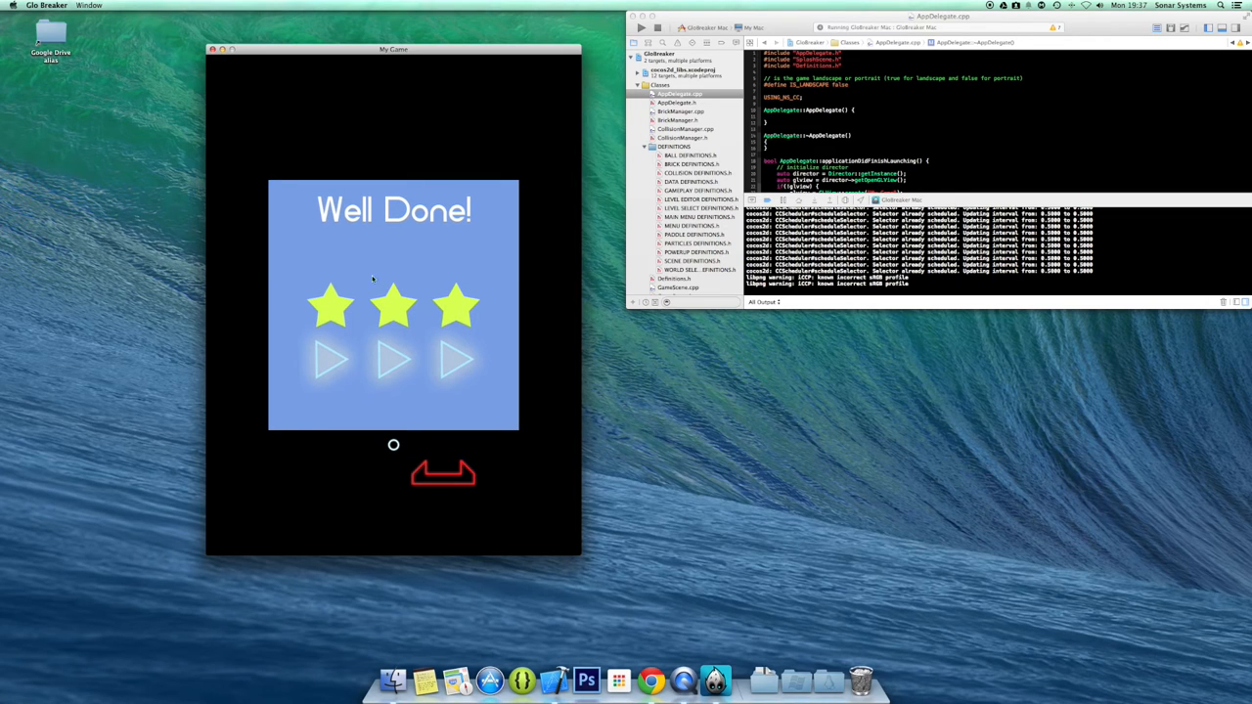
{"action": "mouse_move", "coordinate": [389, 325]}
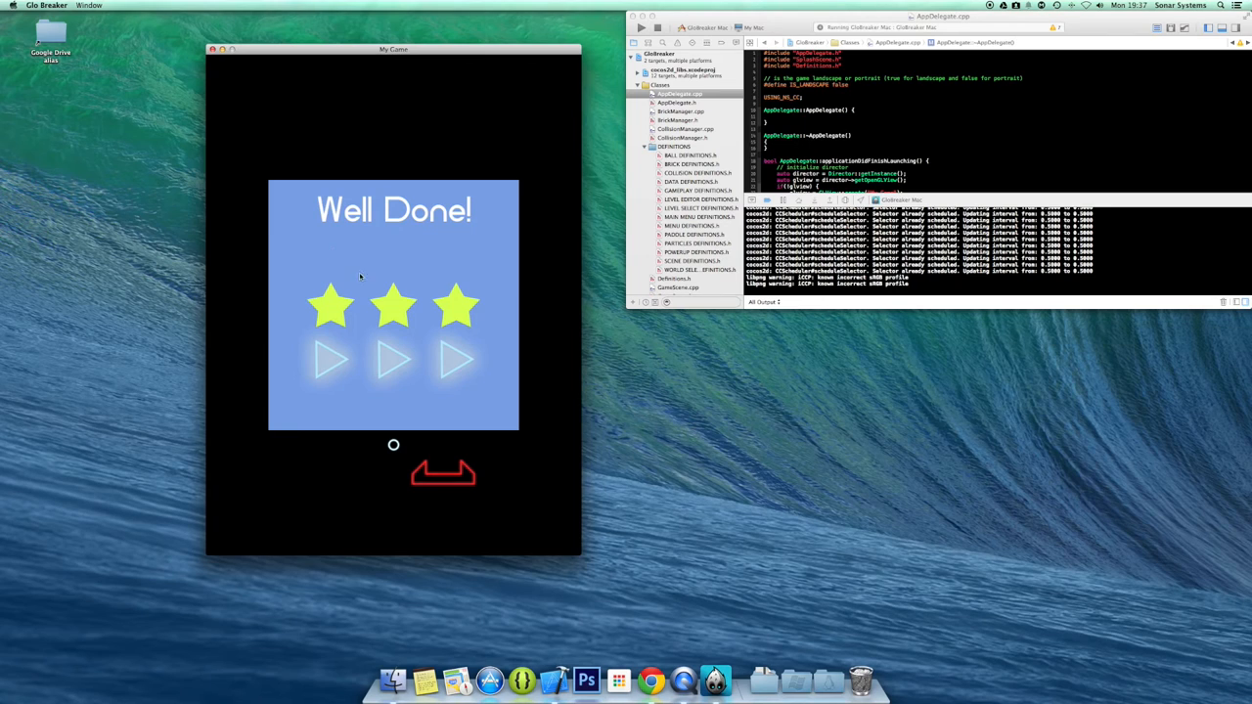
{"action": "mouse_move", "coordinate": [317, 315]}
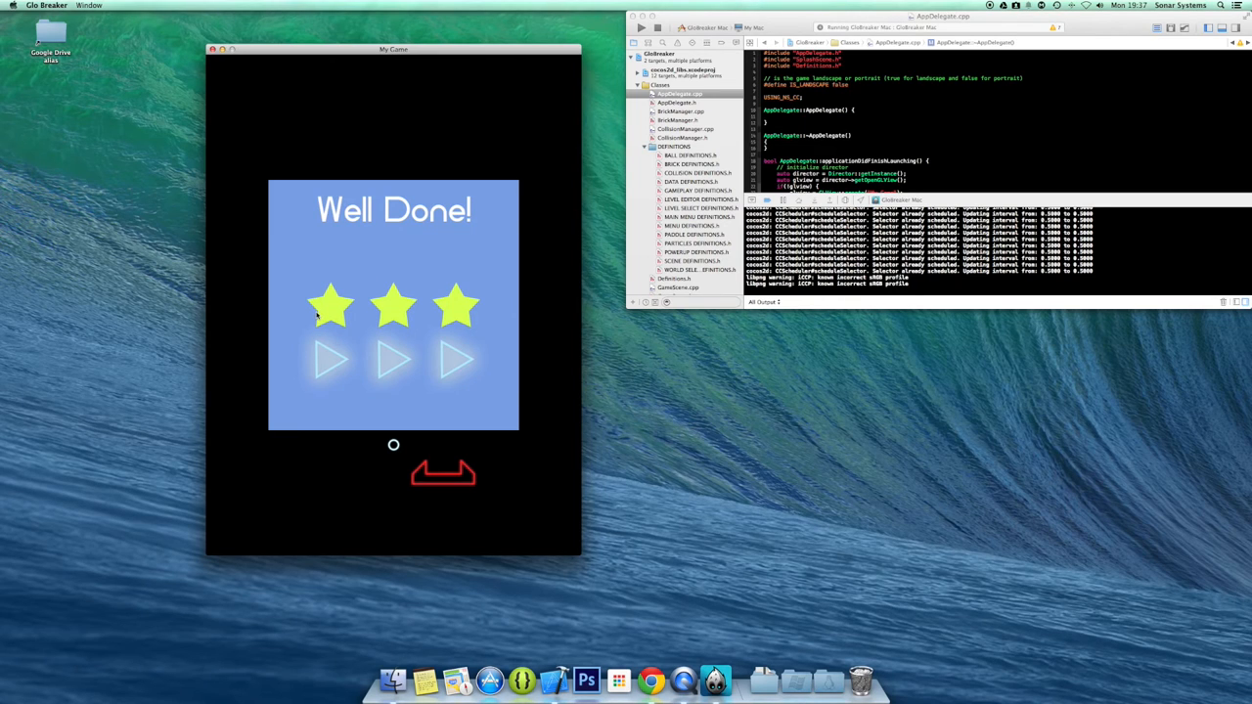
{"action": "mouse_move", "coordinate": [462, 368]}
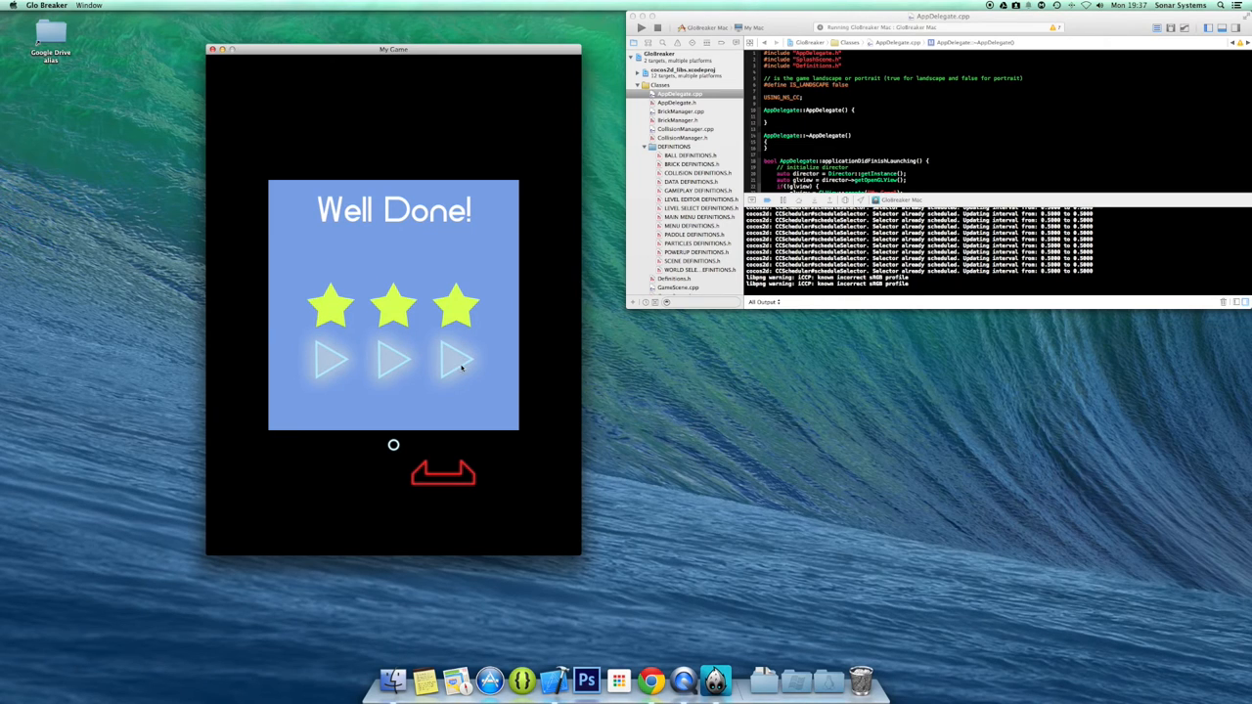
{"action": "mouse_move", "coordinate": [381, 376]}
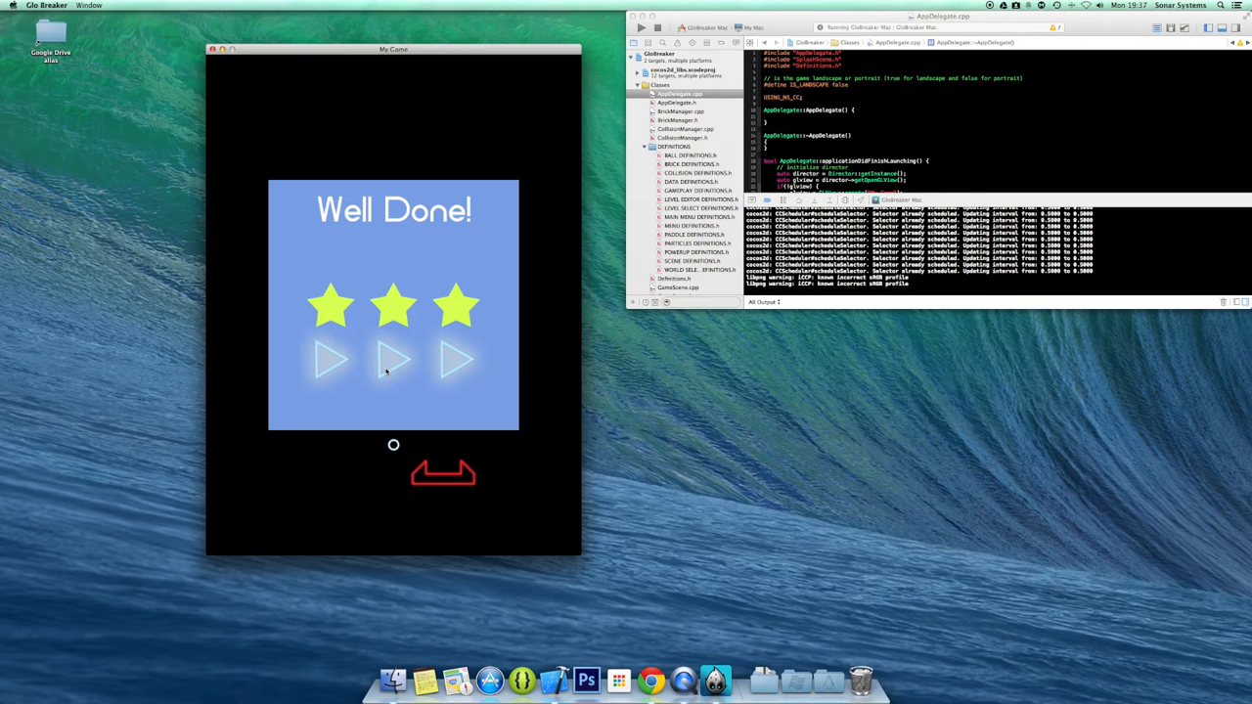
{"action": "mouse_move", "coordinate": [352, 376]}
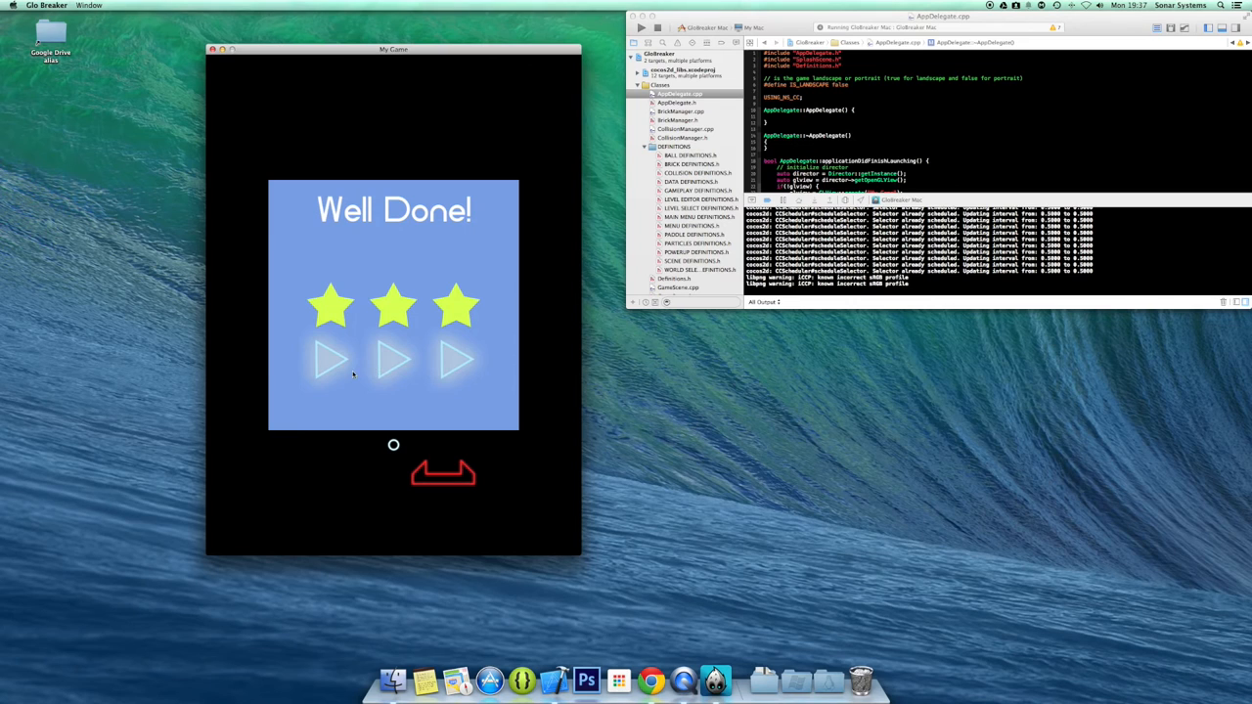
{"action": "mouse_move", "coordinate": [399, 368]}
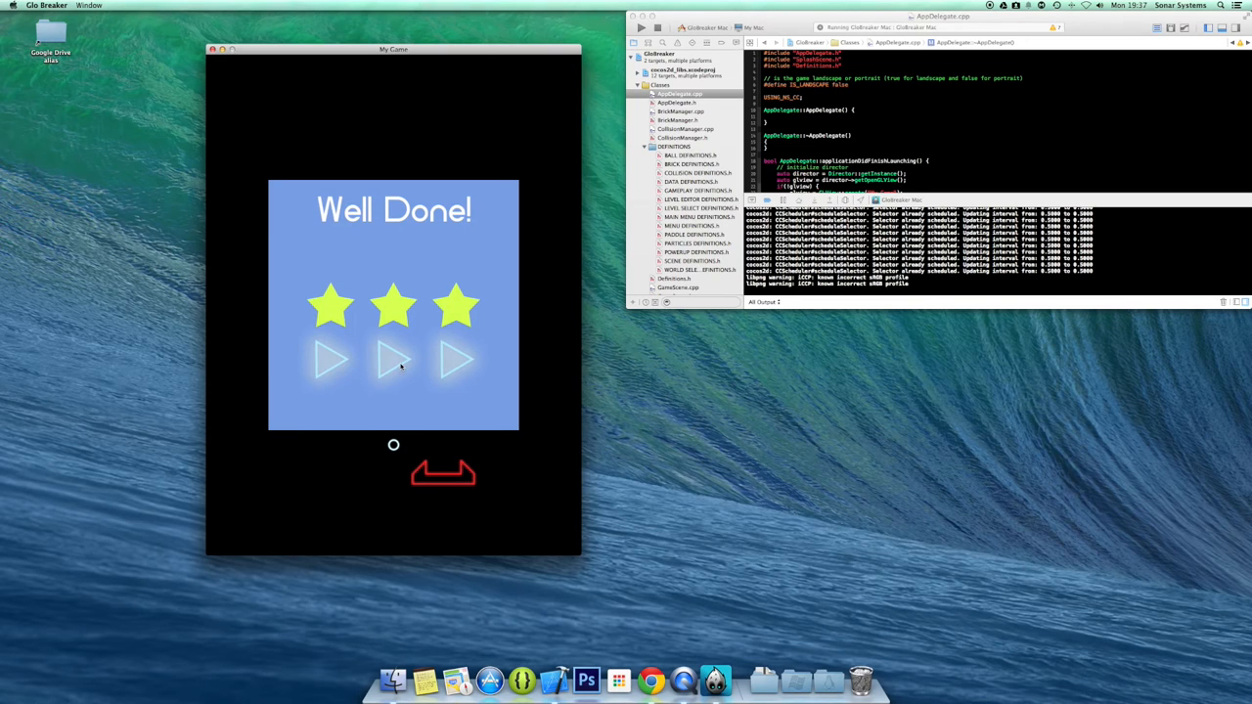